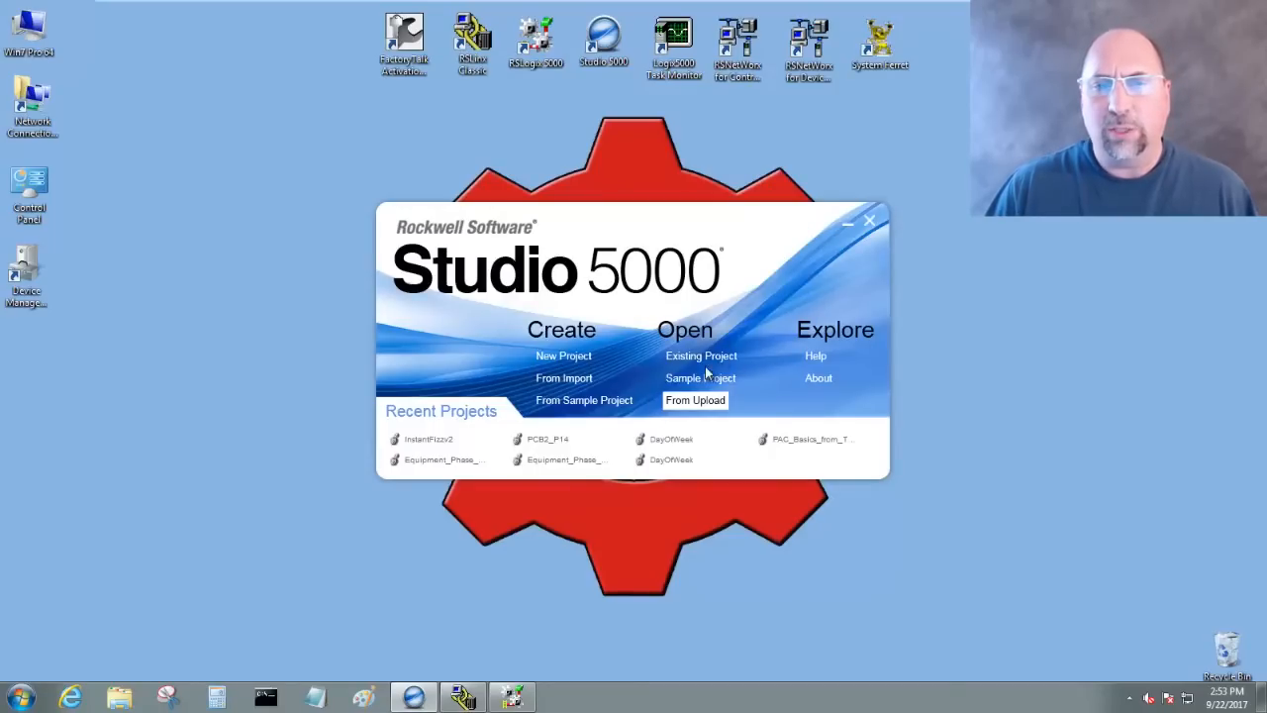
mouse_move(695, 406)
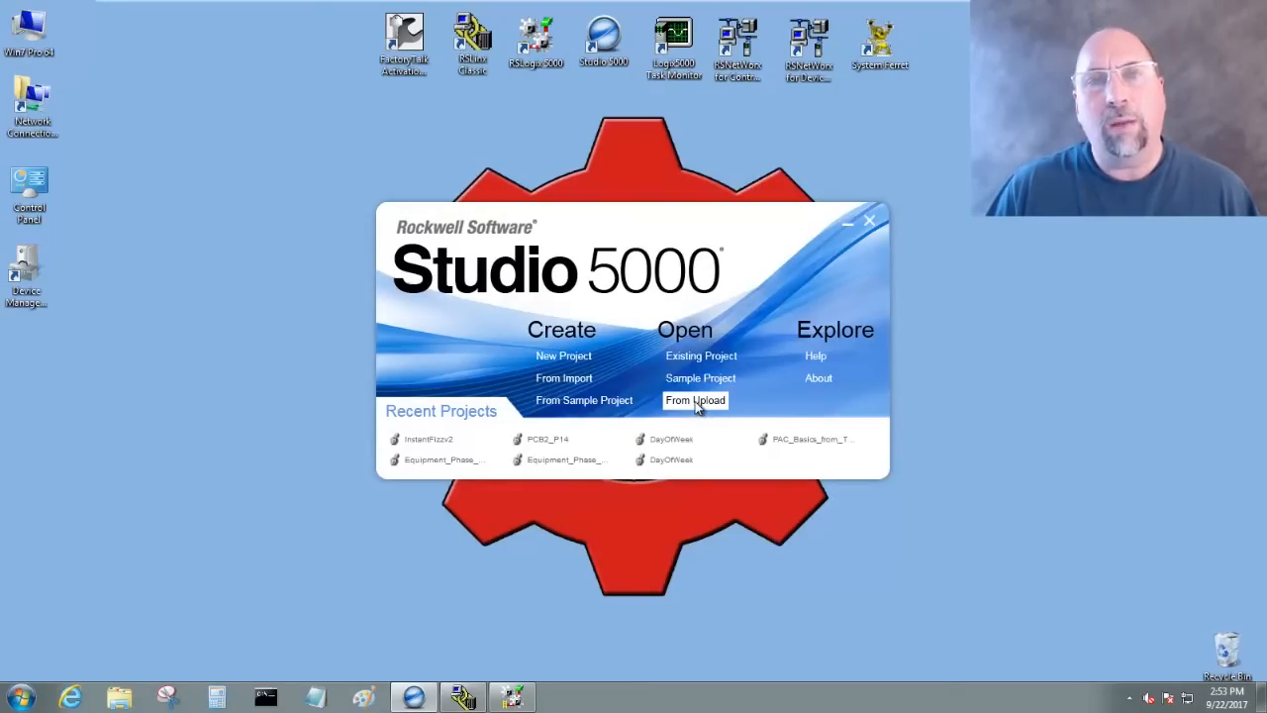
Step: Upload from the 1769-L16ER processor at 192.168.1.69 on the AB_ETHIP-1 network
click(695, 400)
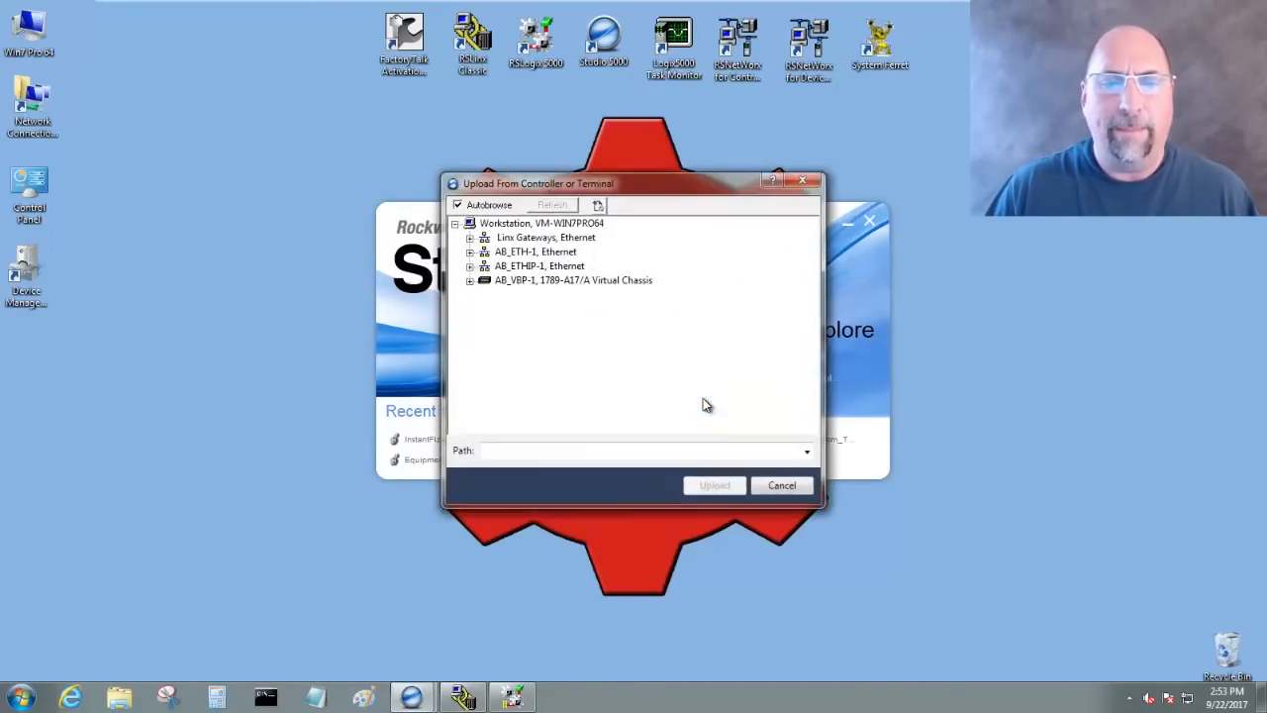
click(471, 265)
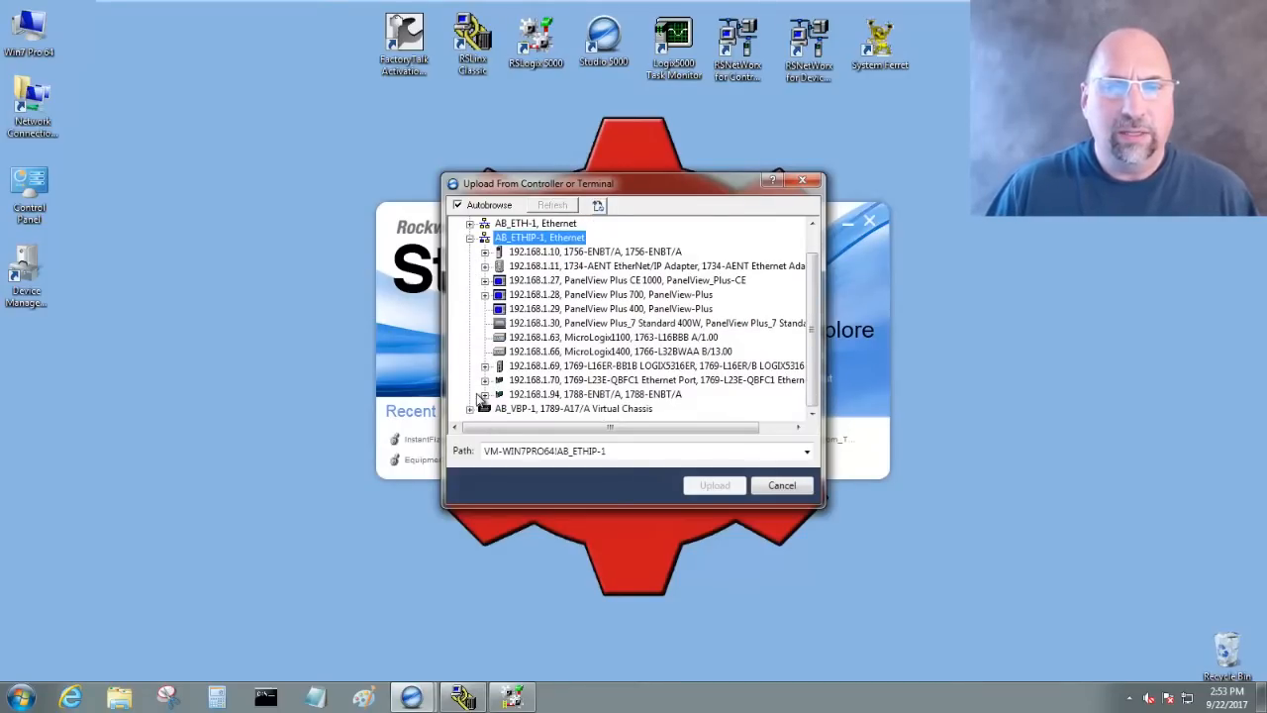
click(654, 364)
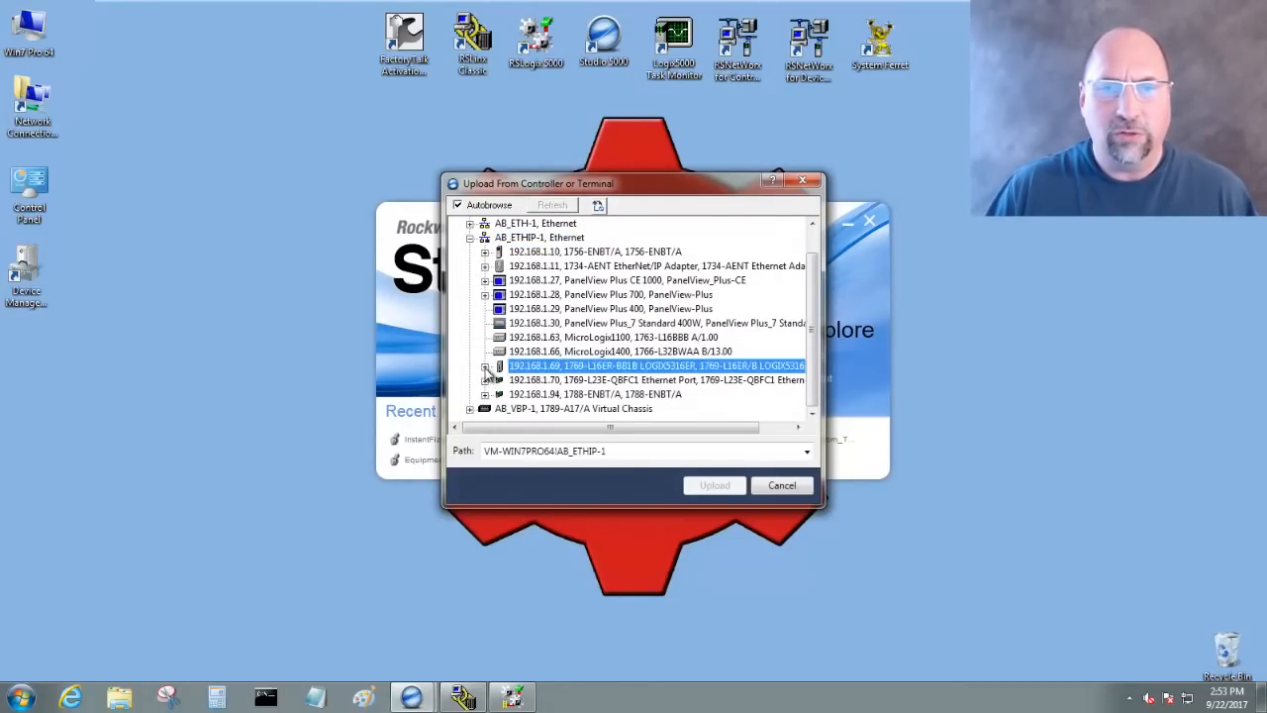
click(485, 364)
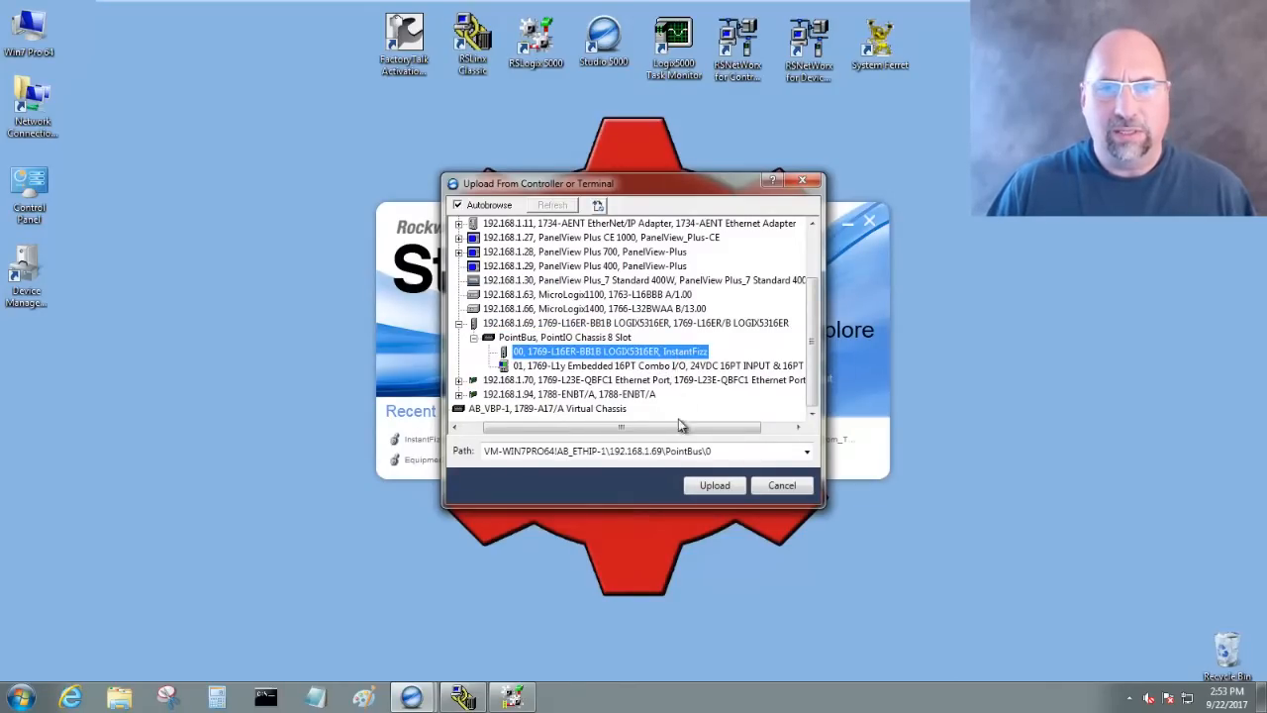
click(713, 486)
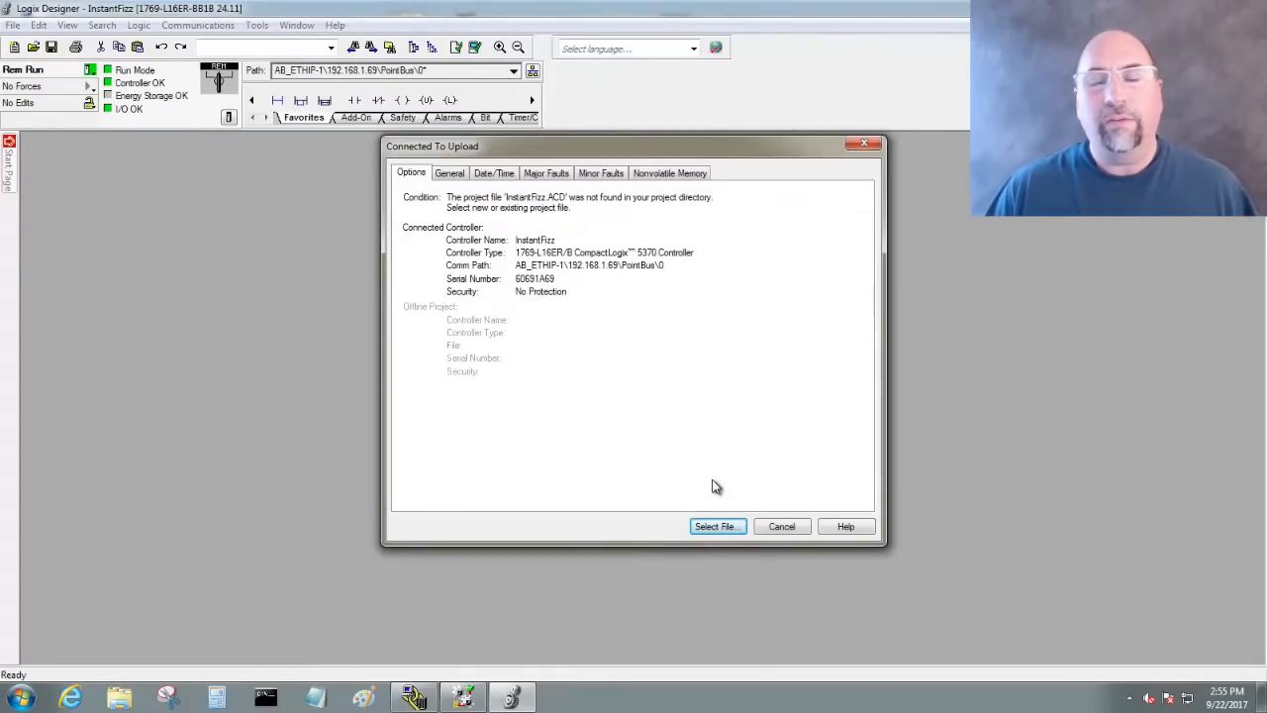
mouse_move(734, 438)
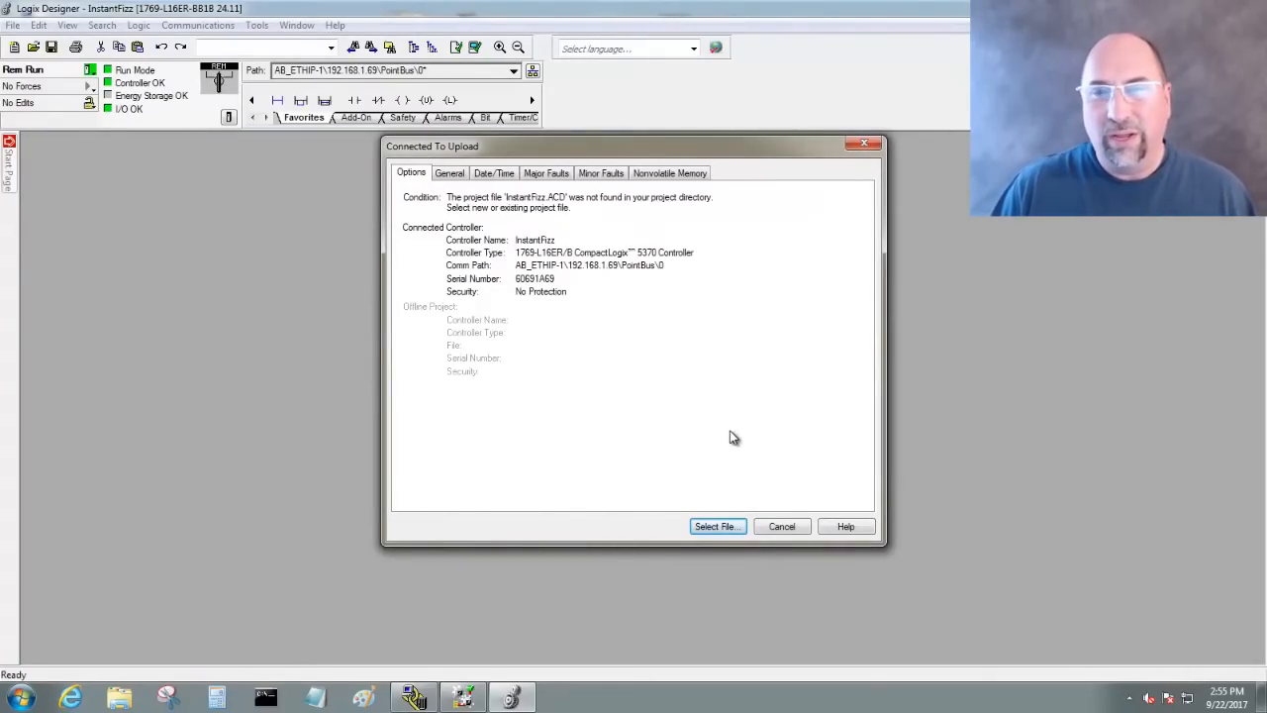
mouse_move(661, 503)
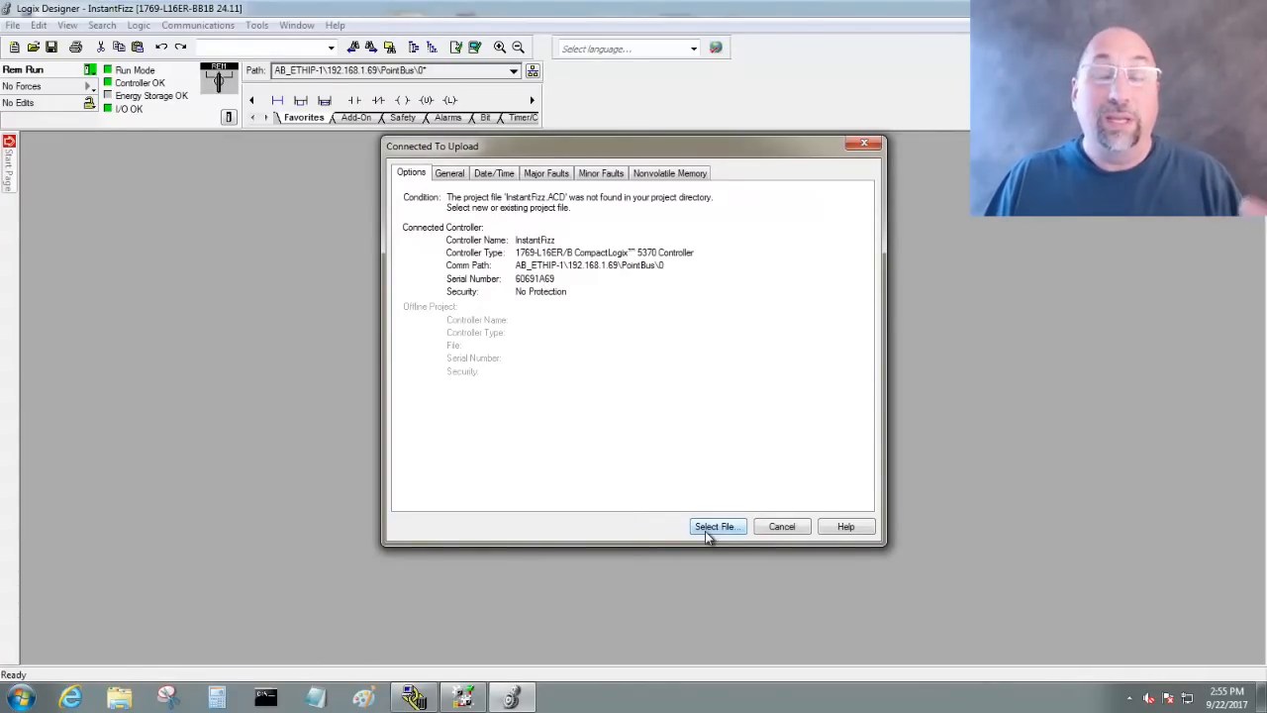
mouse_move(697, 590)
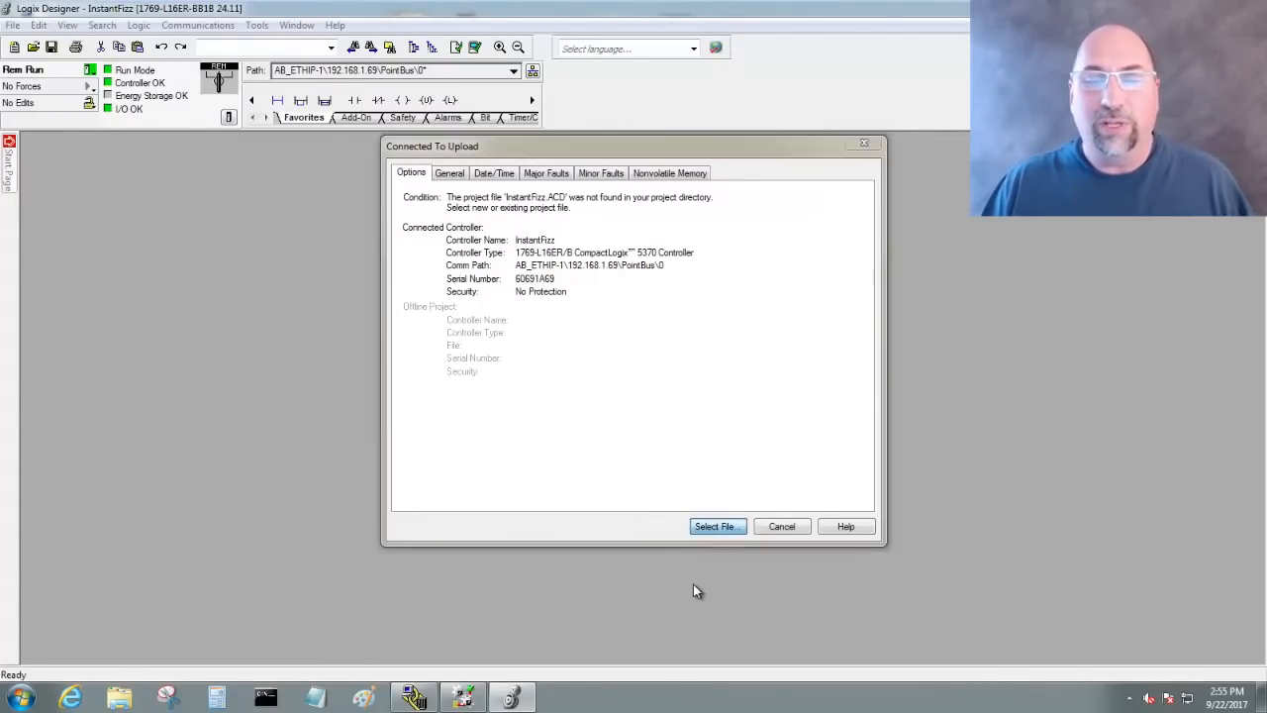
mouse_move(710, 551)
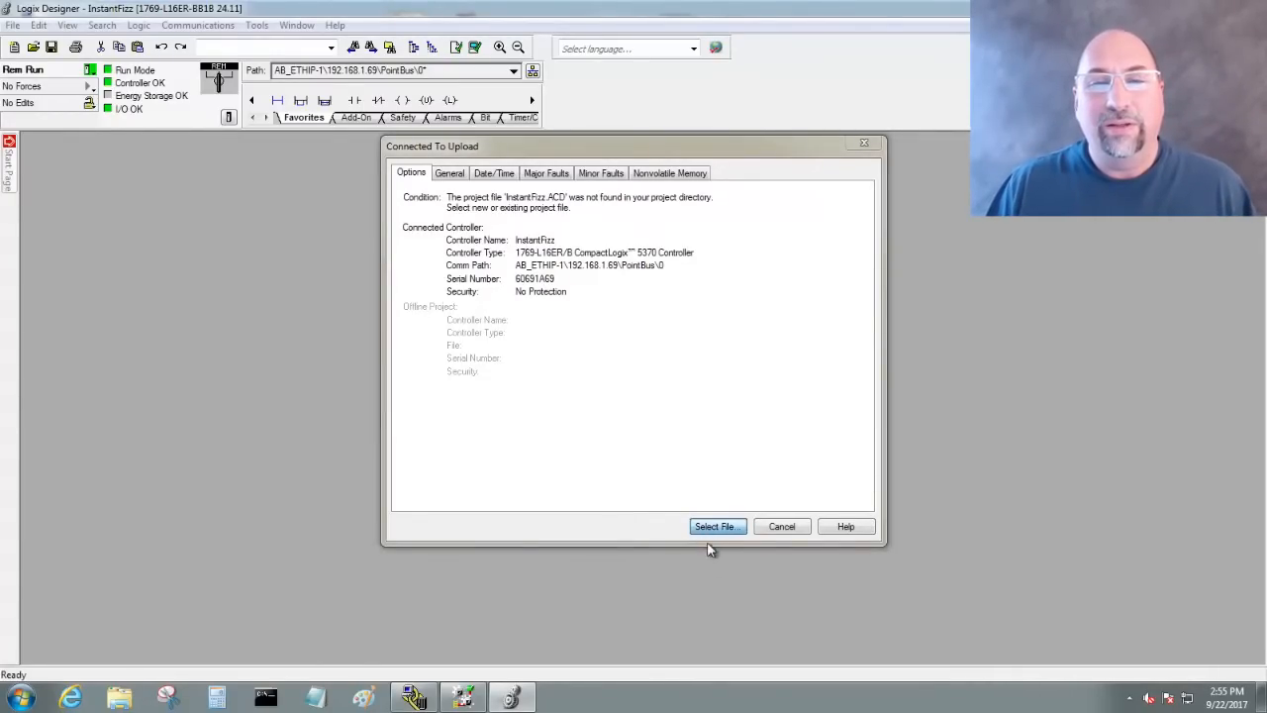
Step: Choose Select File in the Connected To Upload dialog for InstantFizz
click(713, 526)
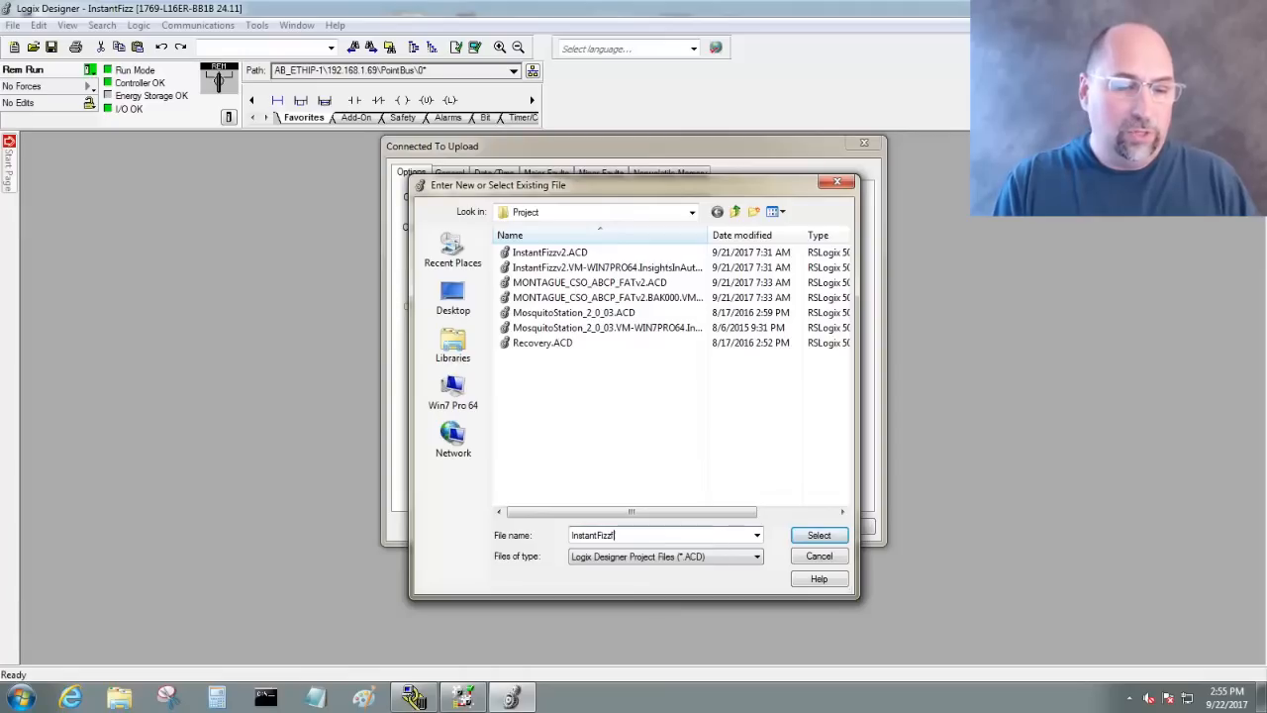
Step: Name the project file InstantFizzv3 and confirm creating InstantFizzv3.ACD with upload
text(3)
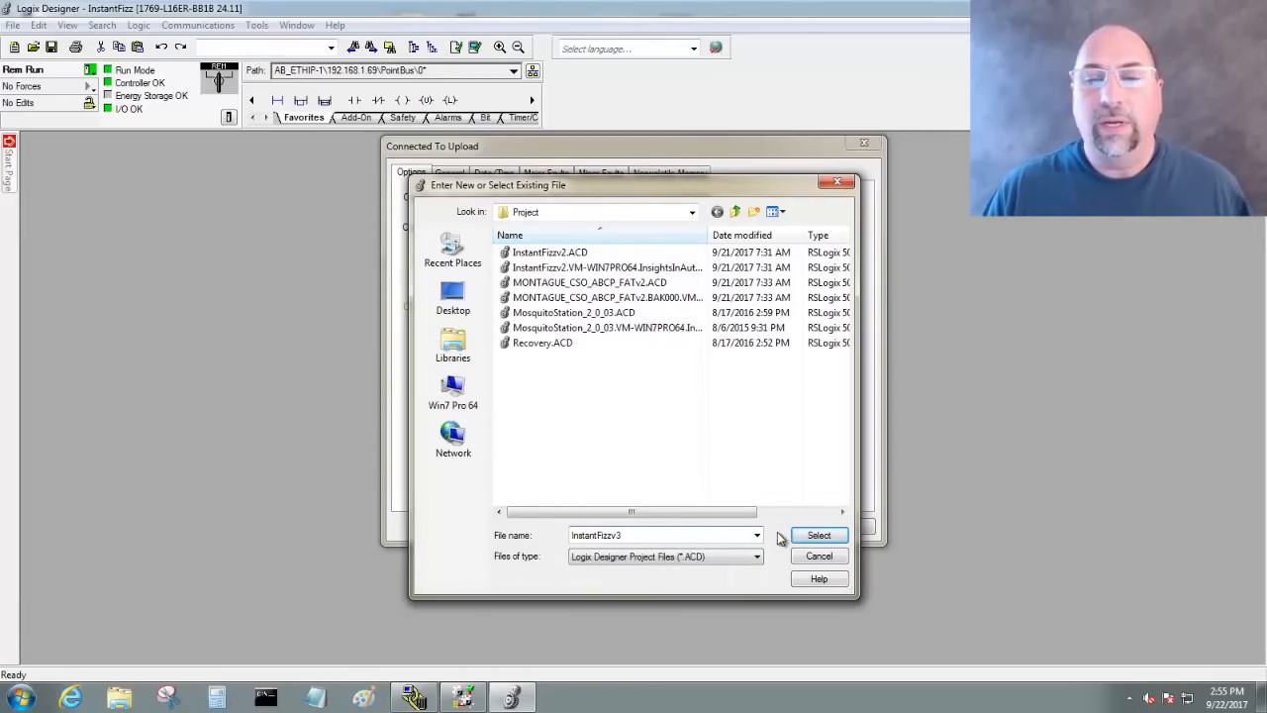
click(820, 535)
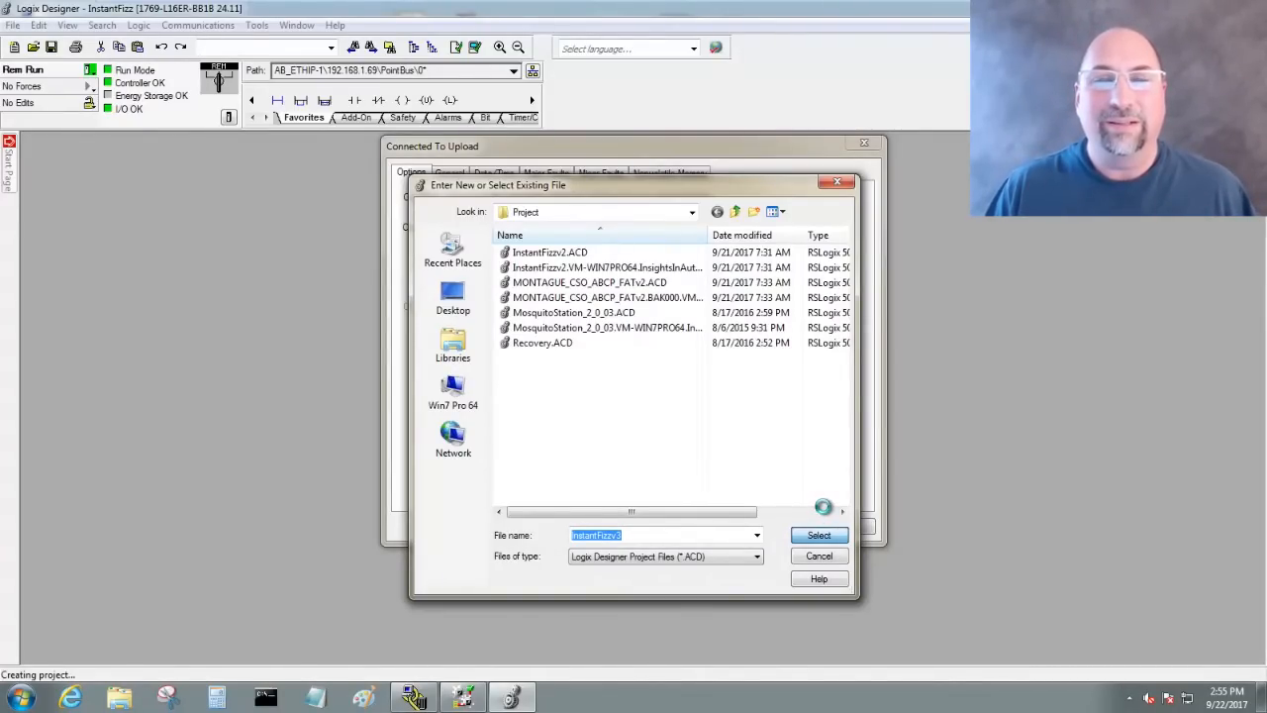
click(820, 535)
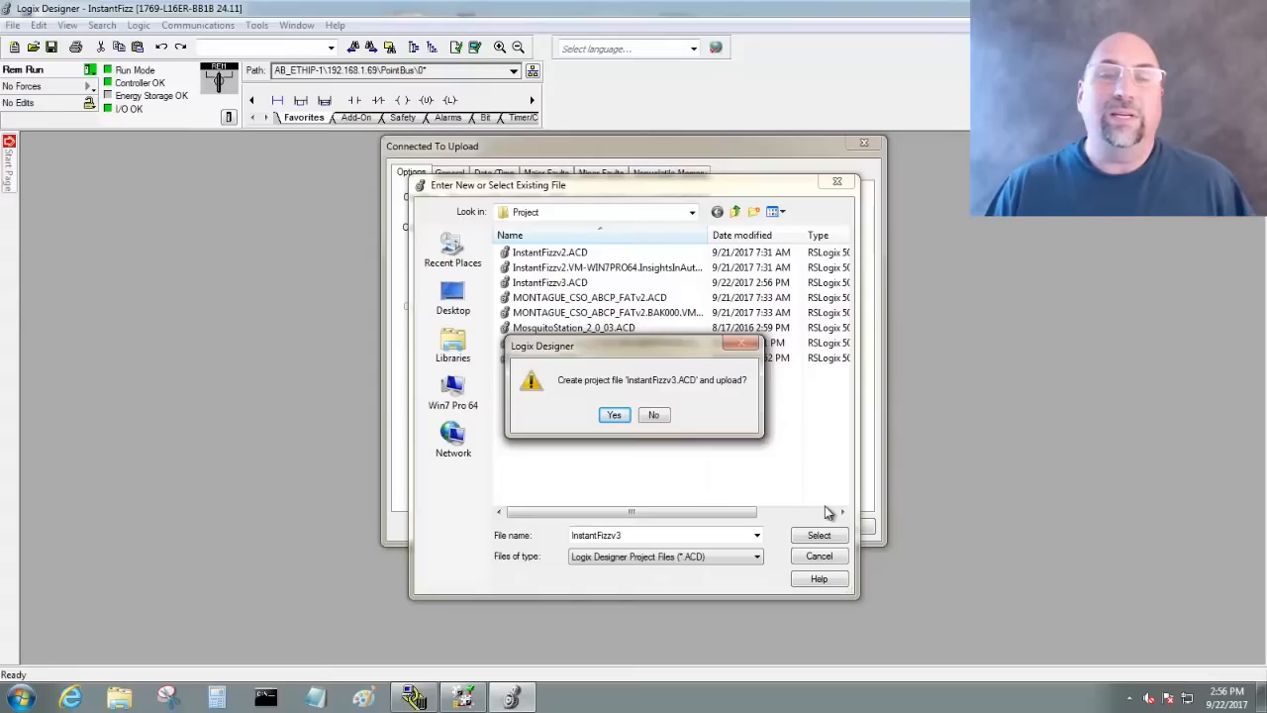
mouse_move(753, 477)
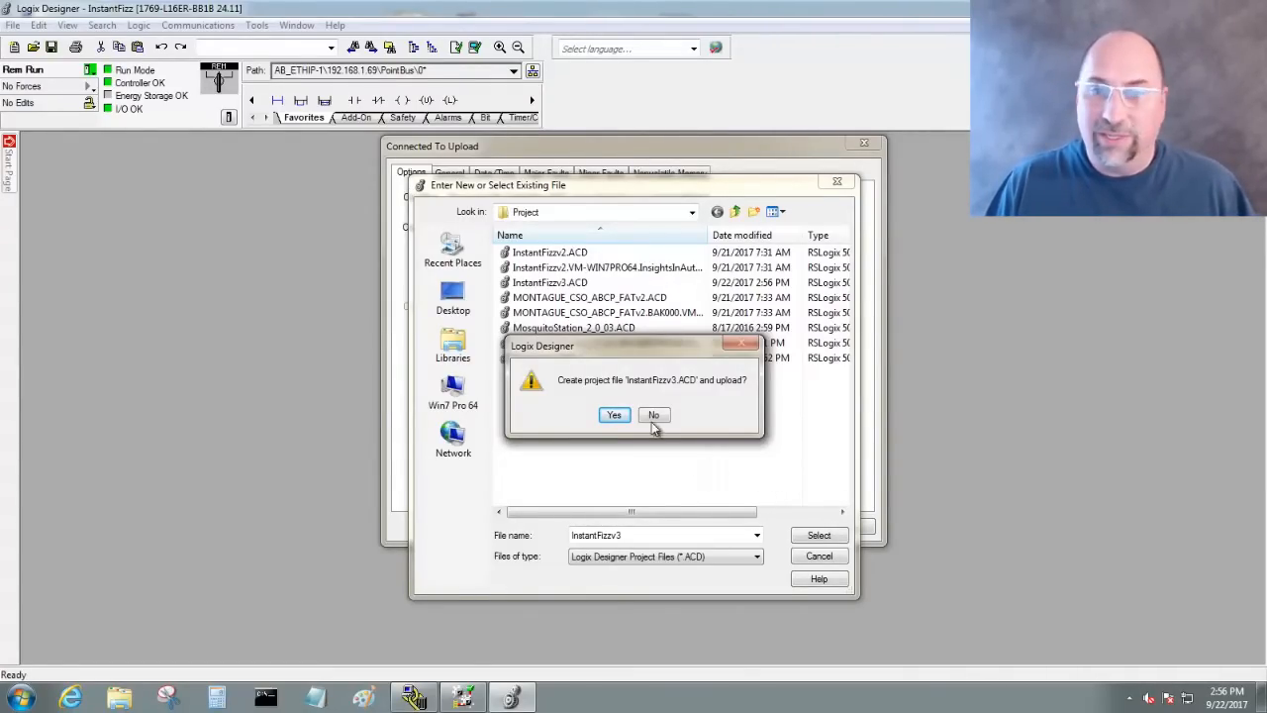
click(614, 413)
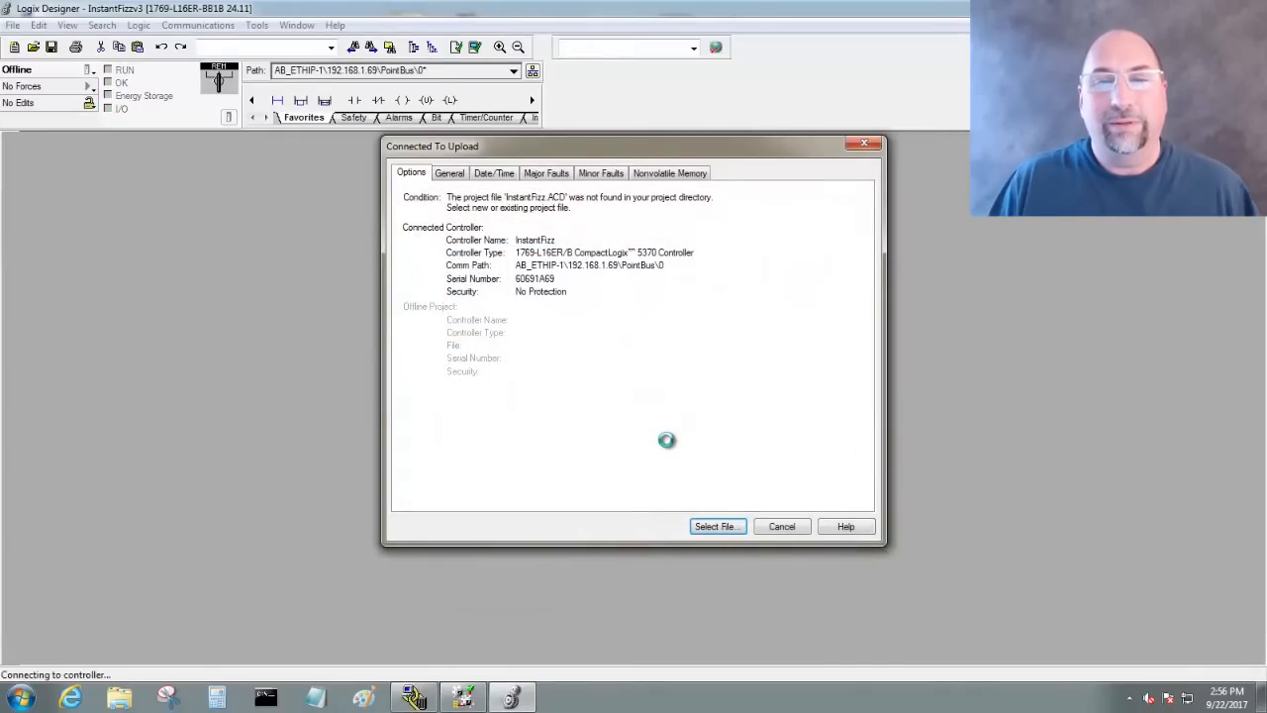
Step: Browse to the 1769-L23E-QBFC1 processor at 192.168.1.70 for the next upload
click(716, 527)
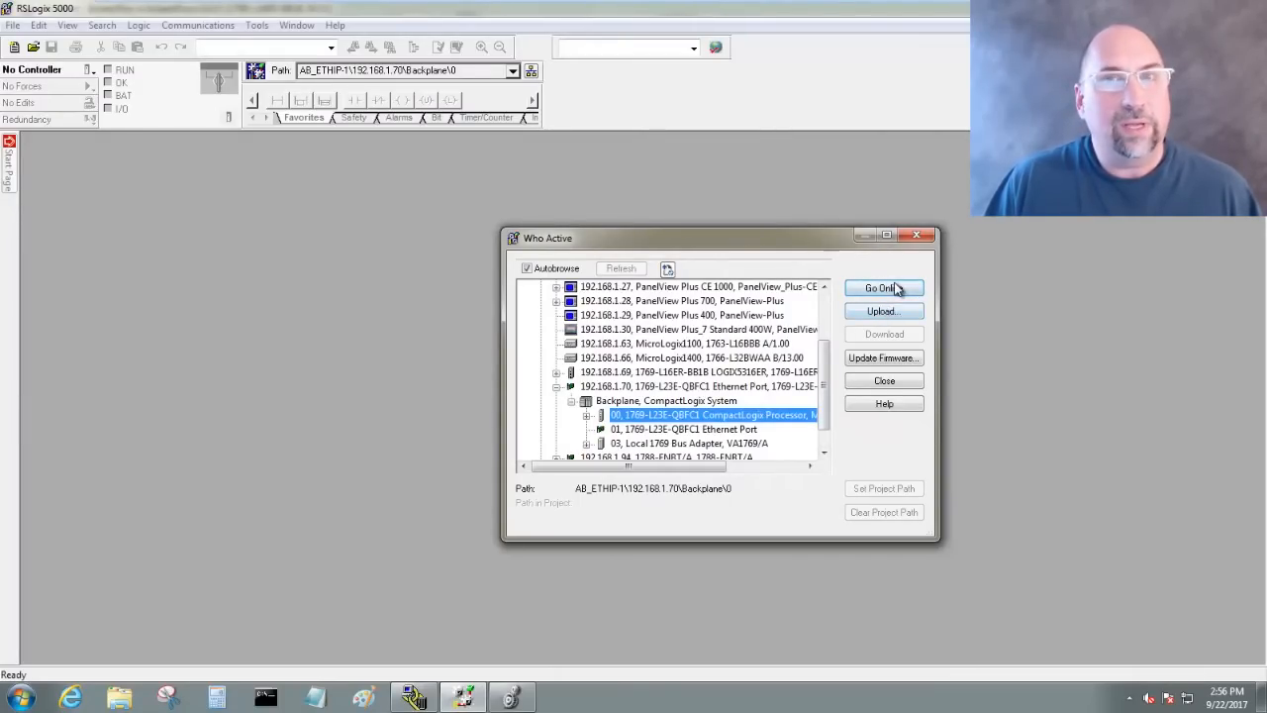
Step: Go online with the 1769-L23E-QBFC1 controller MONTAGUE_CSO_ABCP_FAT at 192.168.1.70
click(883, 289)
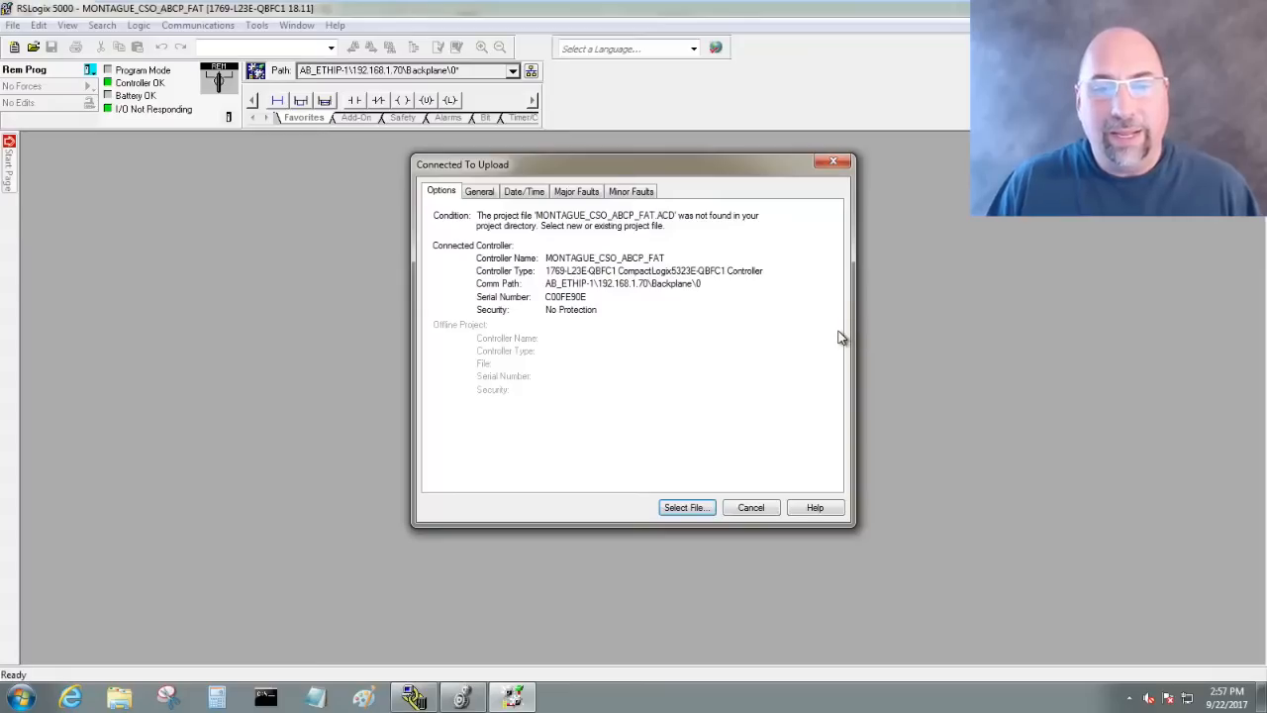
mouse_move(724, 386)
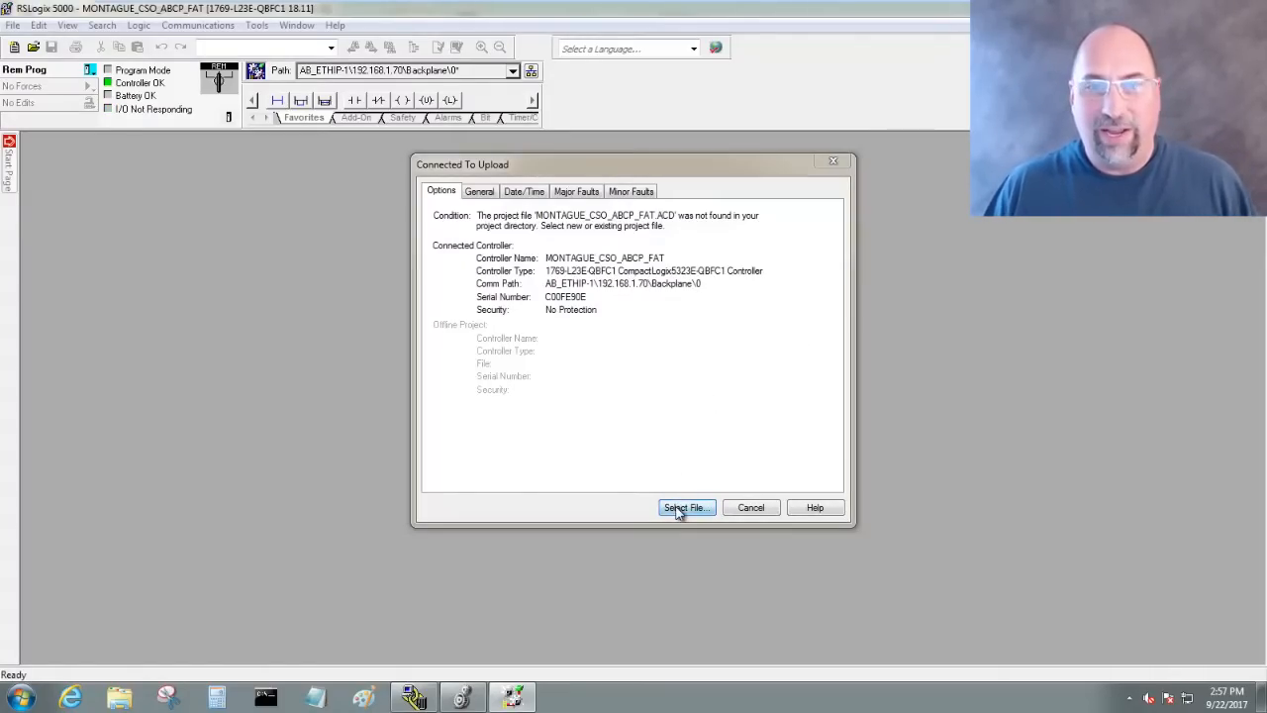
Step: Create the new project file Test and approve uploading the controller into it
click(685, 507)
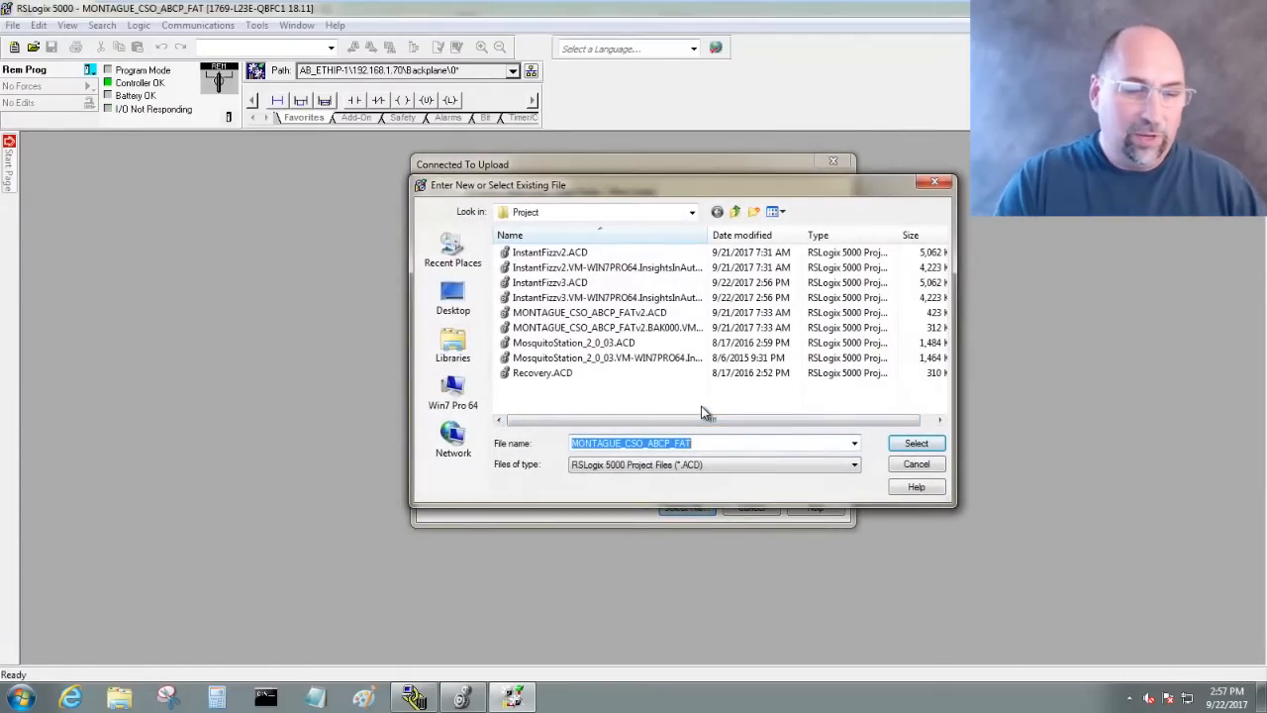
text(TEst)
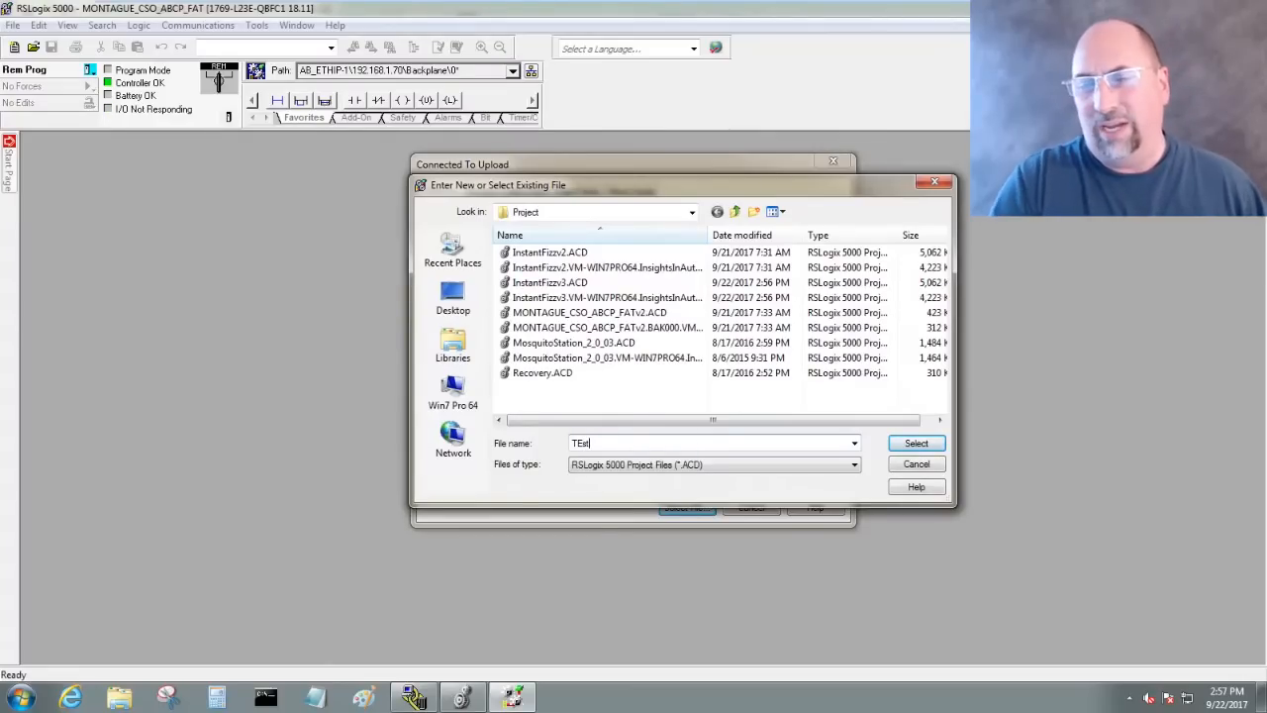
key(BackSpace)
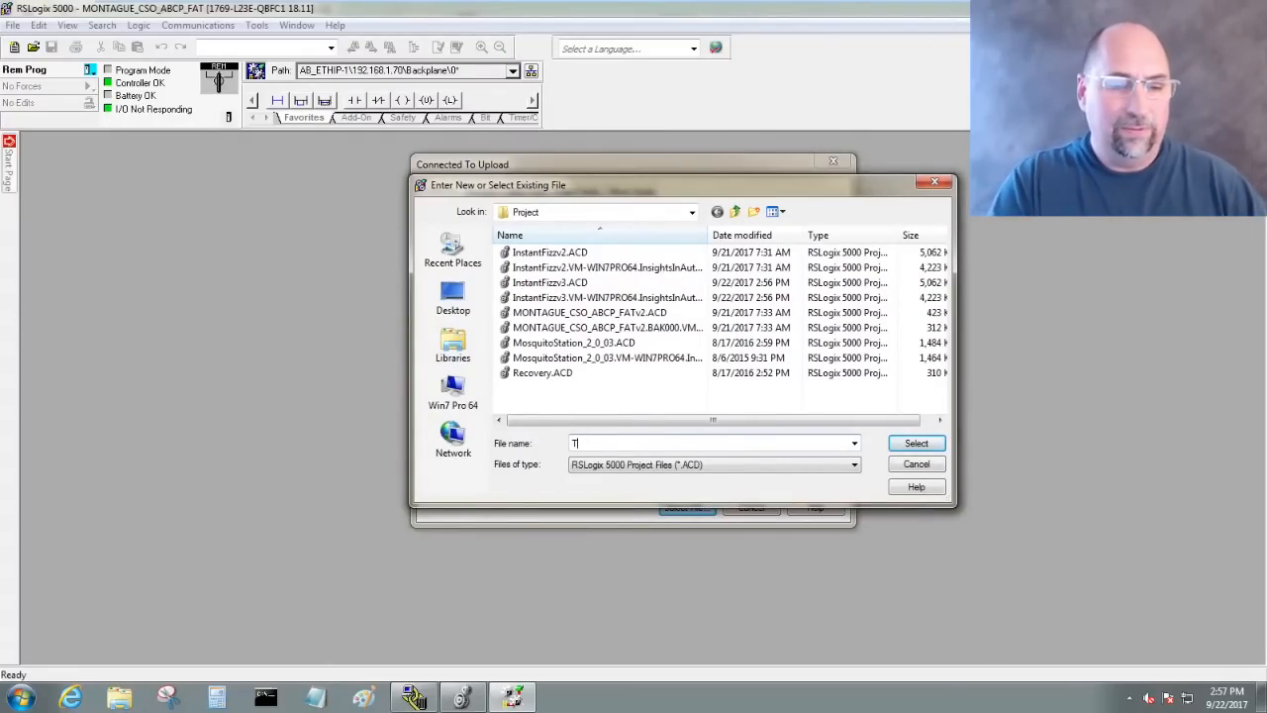
text(est)
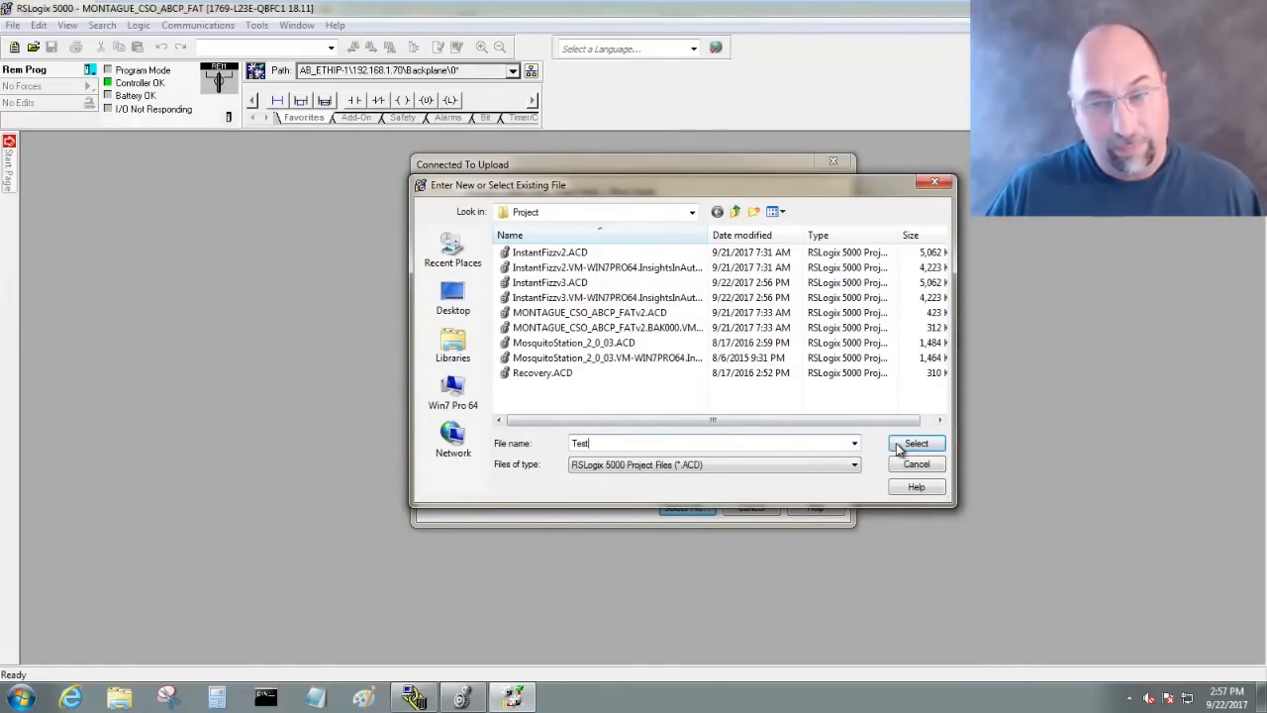
click(915, 444)
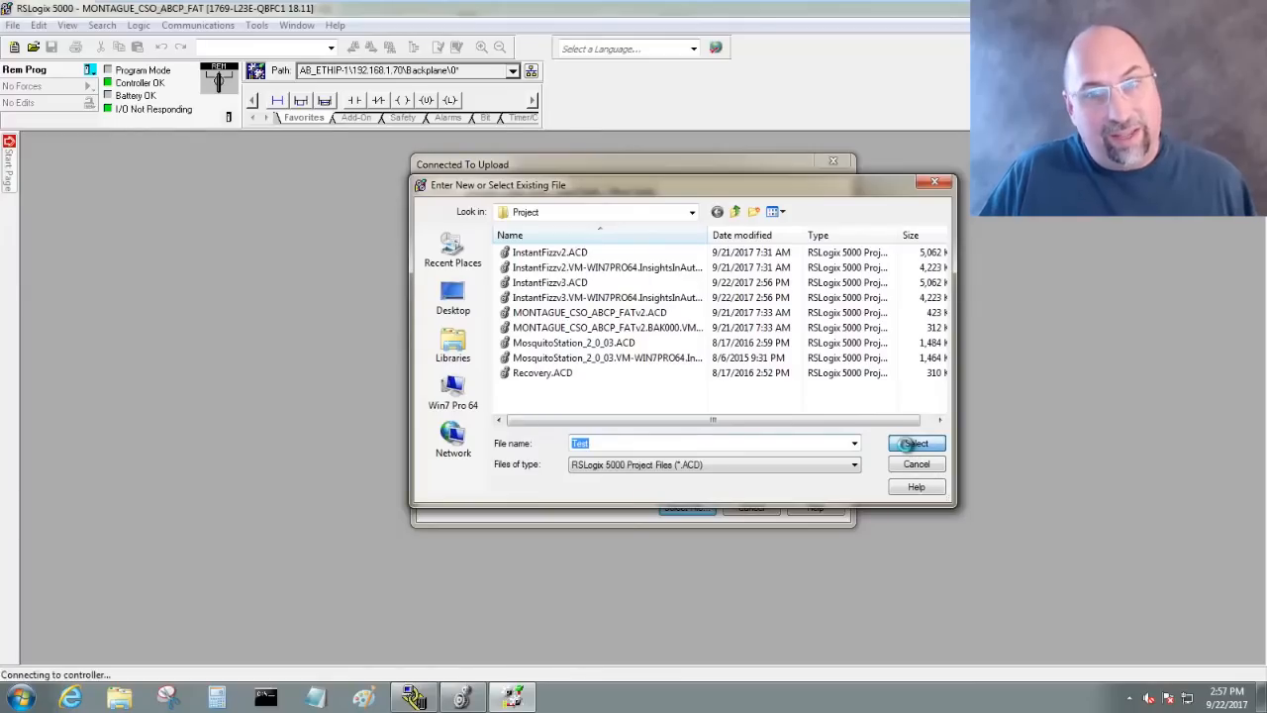
click(915, 443)
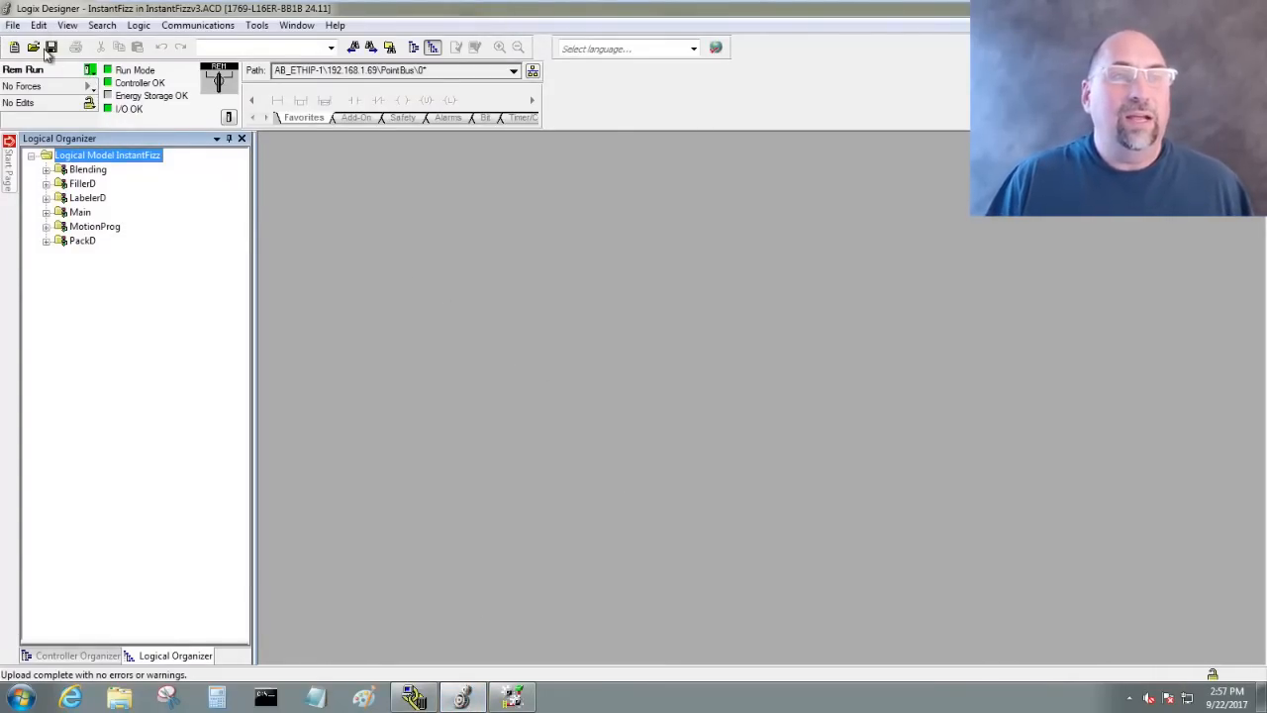
mouse_move(210, 261)
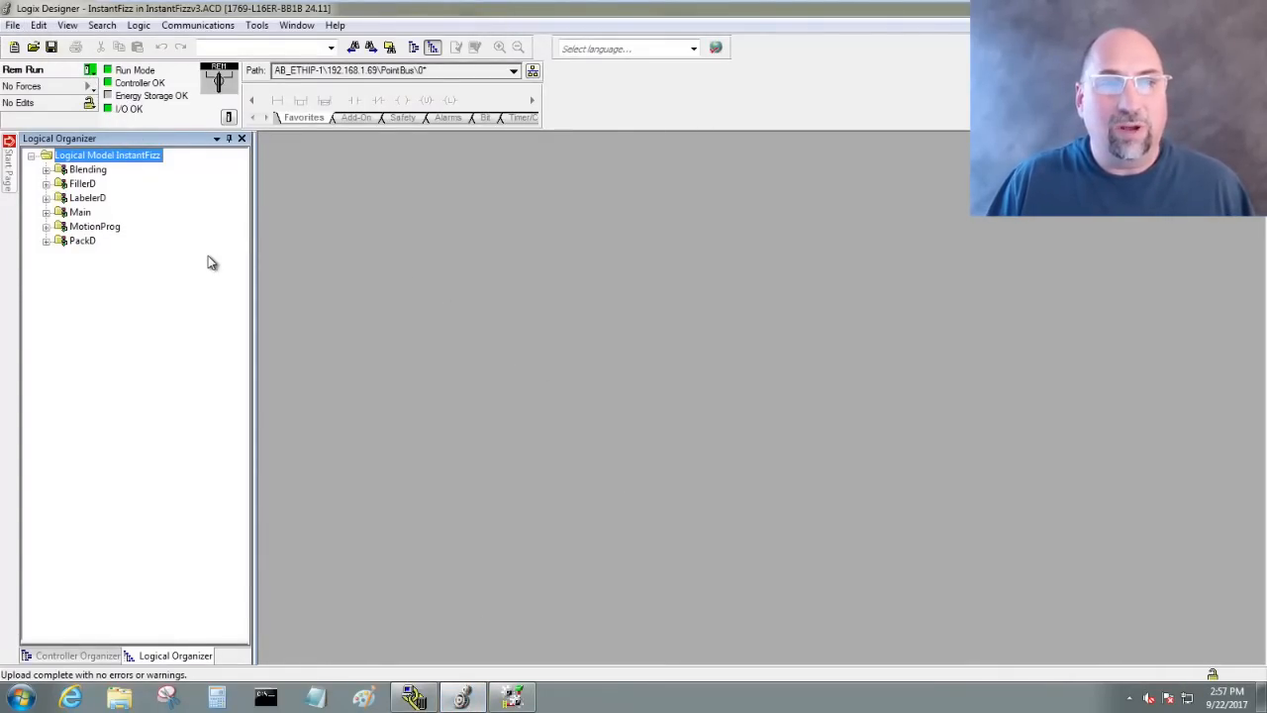